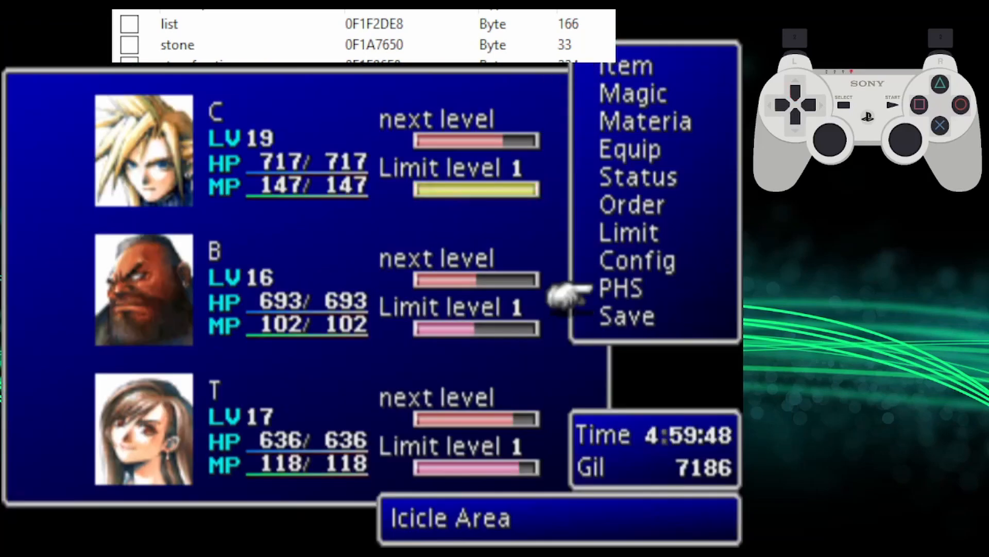
Exchange Barret for Cid on the party-change screen, leaving C, Cid and T
left_click(619, 289)
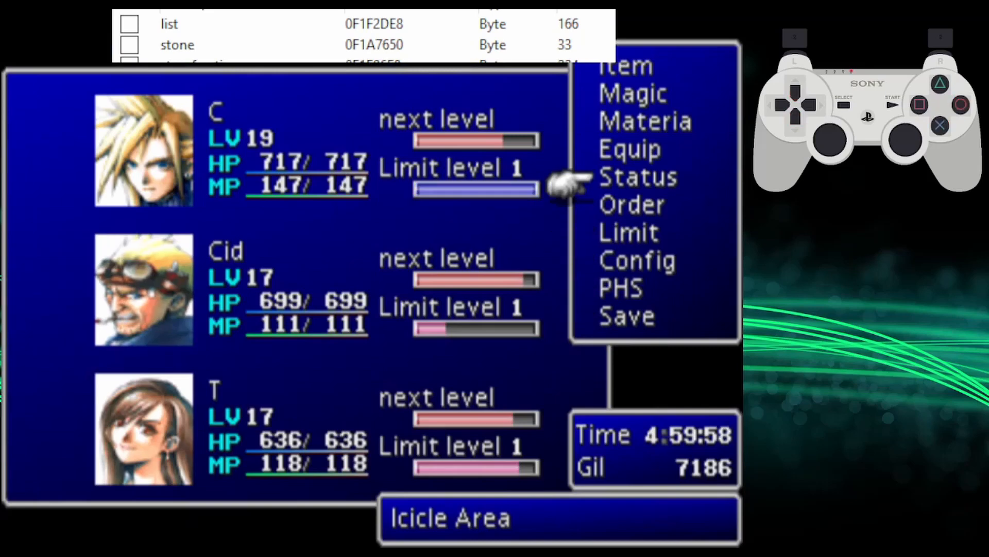
left_click(644, 121)
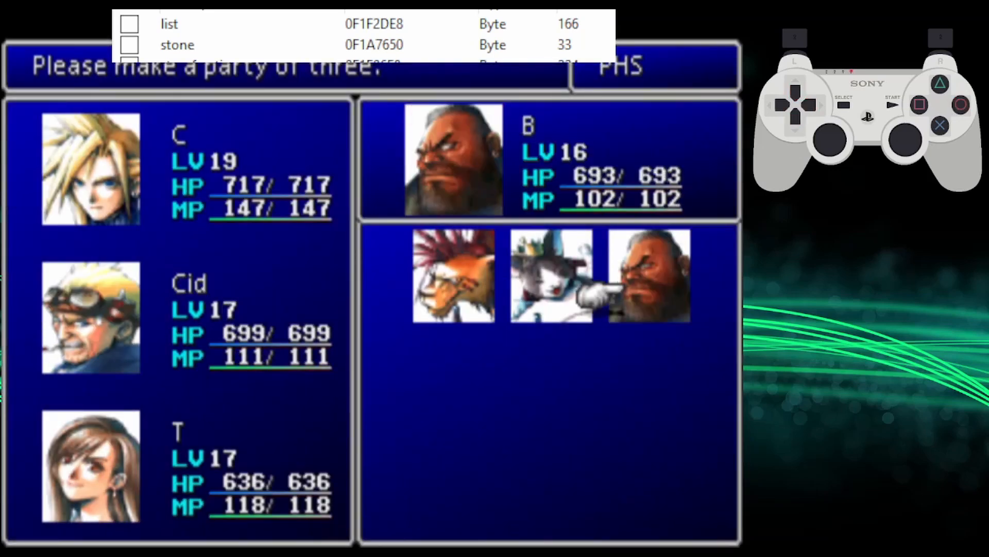
Confirm the C, Cid and T party and back out of the PHS screen
left_click(655, 68)
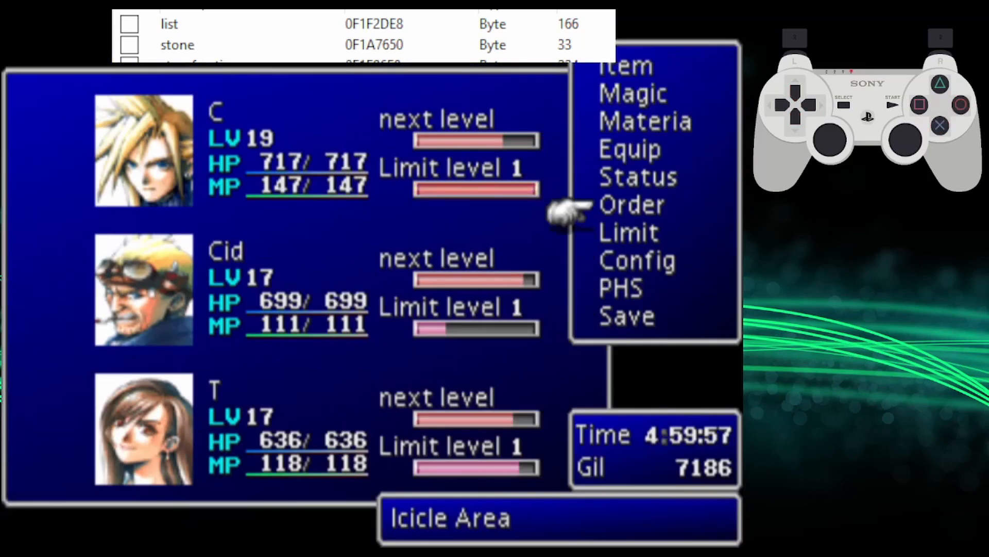
left_click(644, 121)
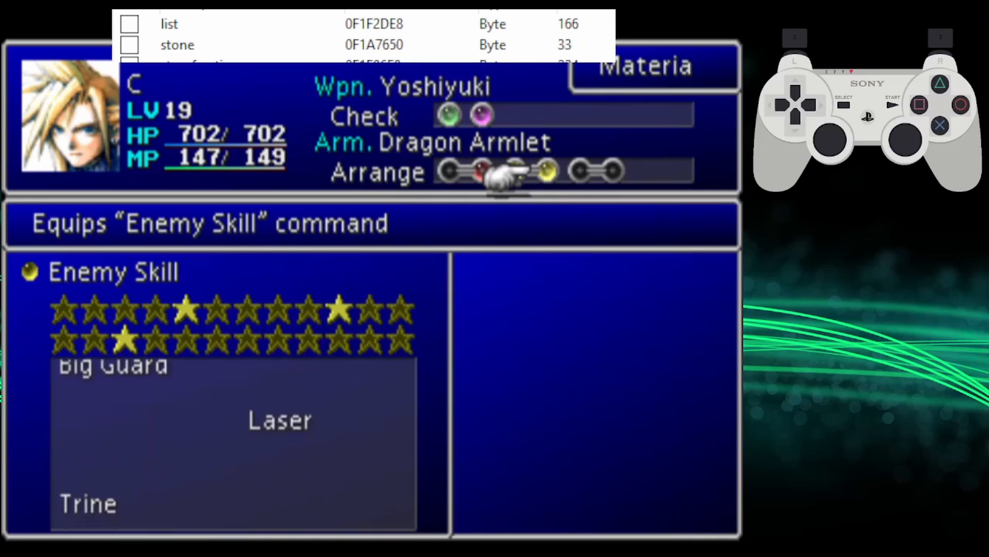
Scroll the Enemy Skill materia's learned skills, then exit the menu to the field
scroll("down", 3)
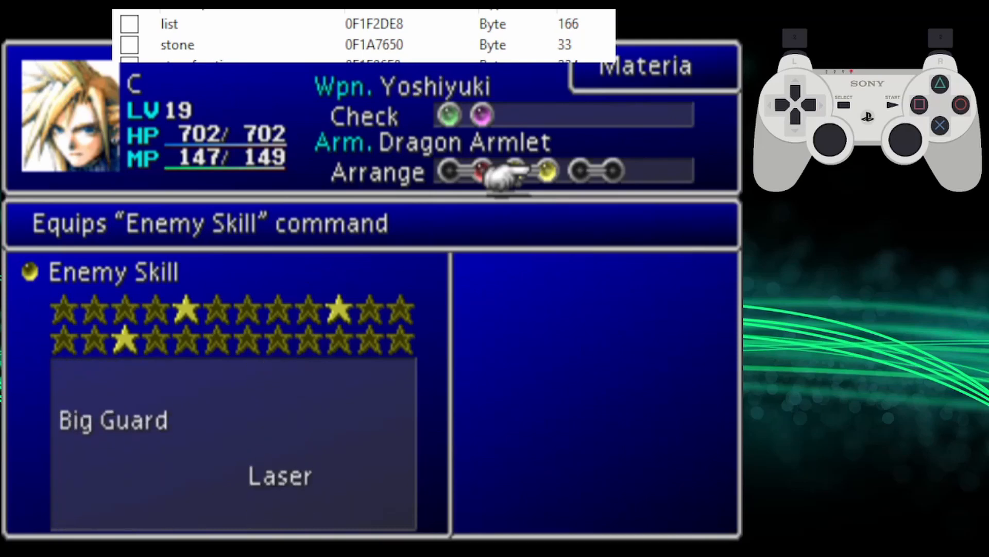
key("escape")
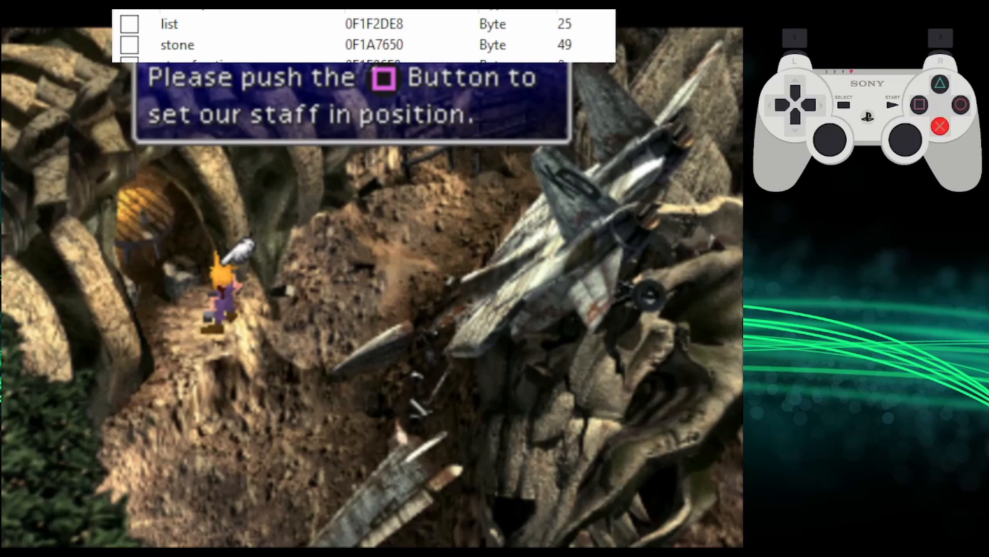
Dismiss the staff-positioning message by the crashed plane
key("square")
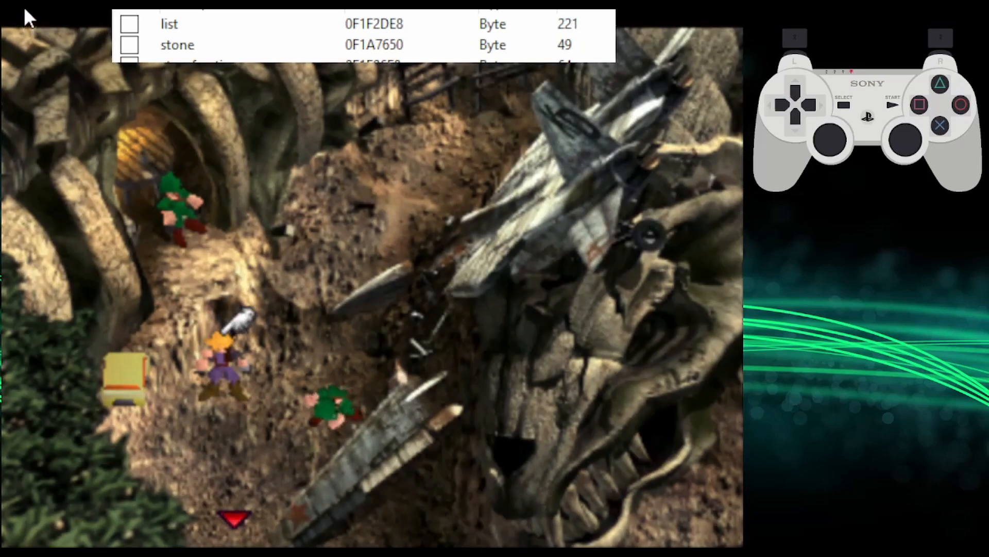
mouse_move(85, 133)
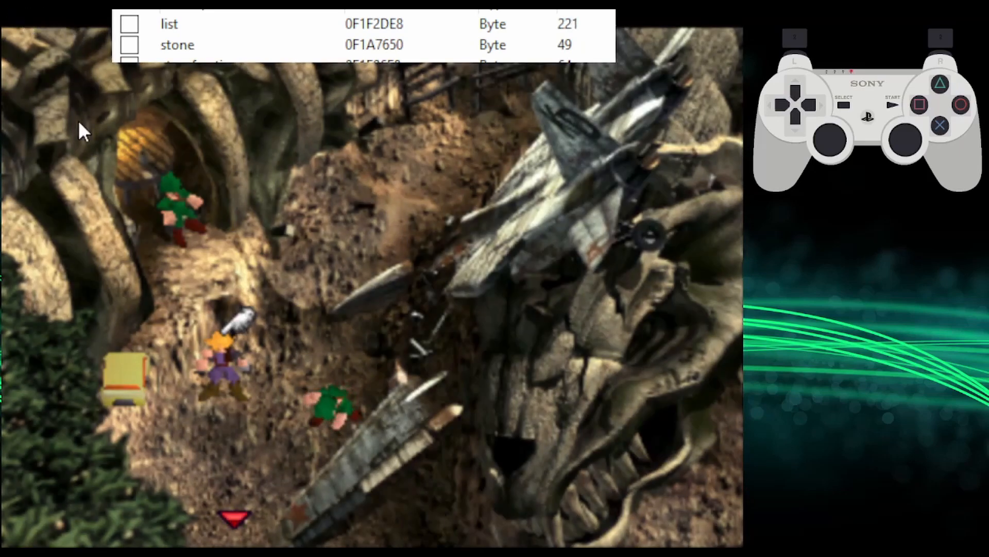
mouse_move(215, 309)
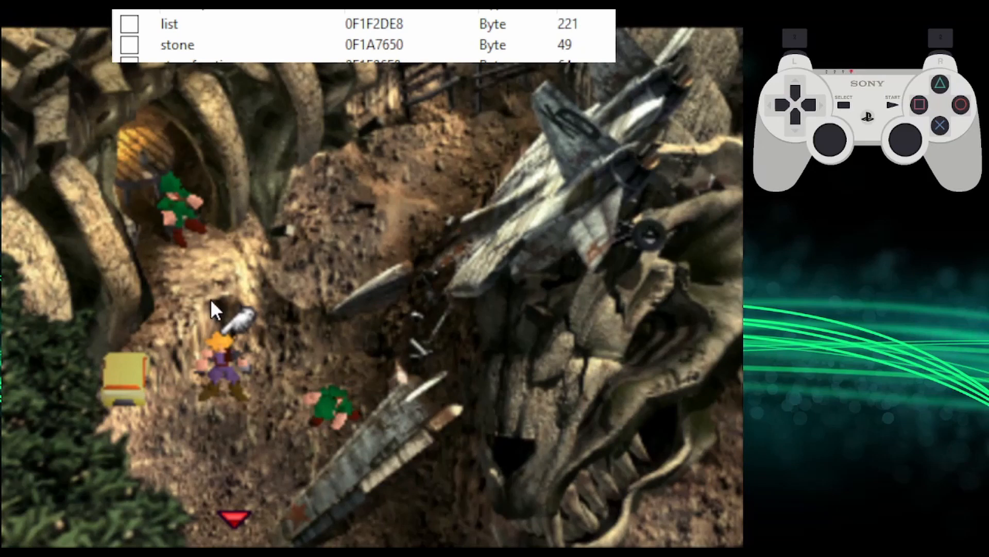
mouse_move(388, 396)
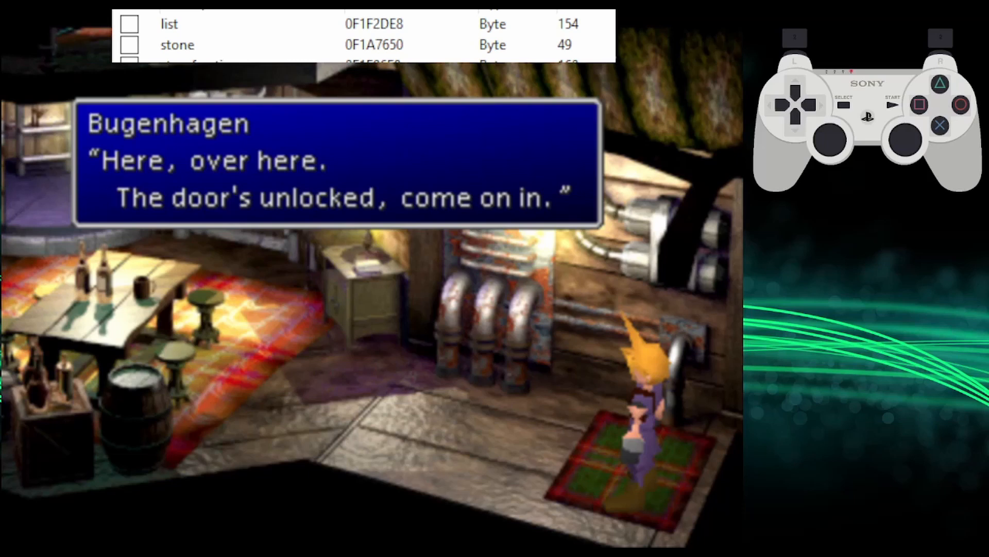
mouse_move(183, 107)
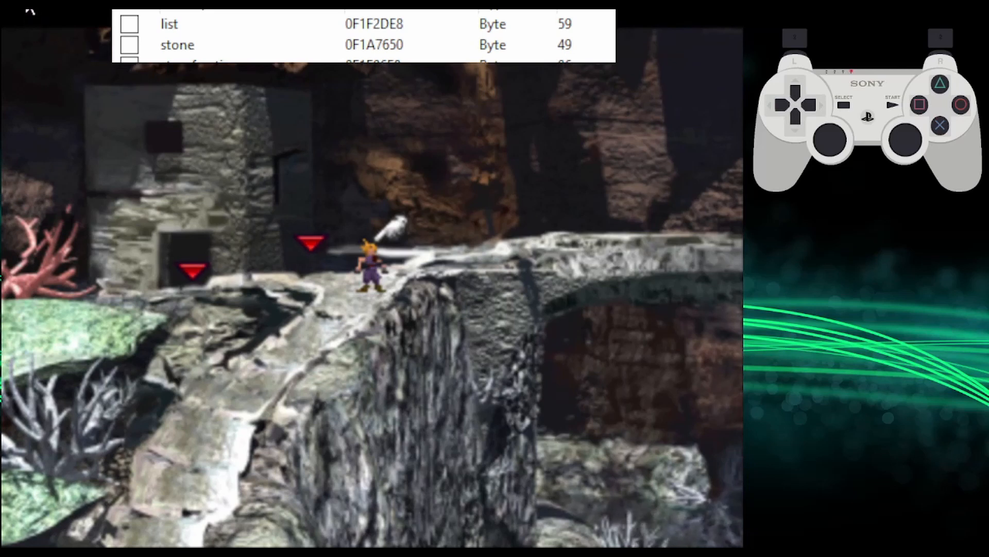
mouse_move(25, 13)
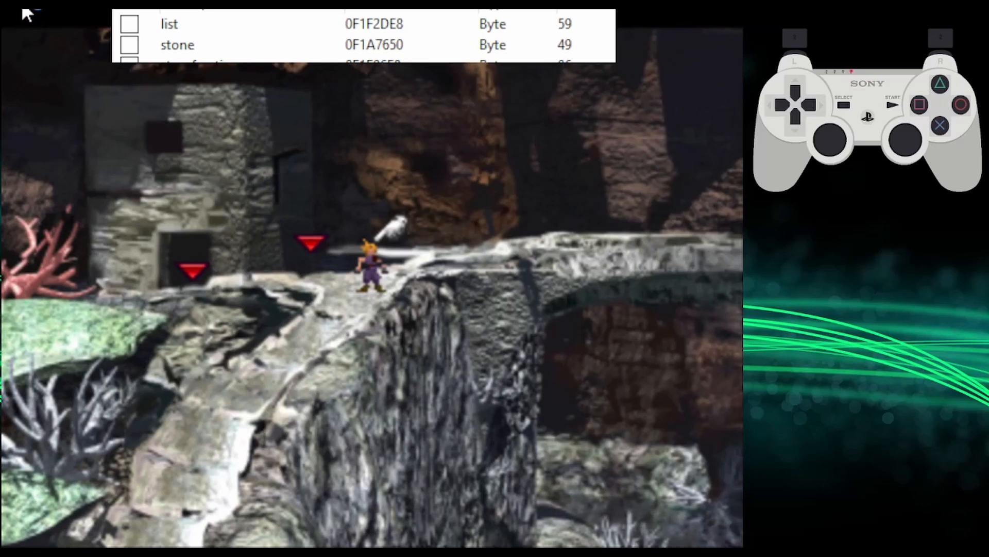
mouse_move(156, 152)
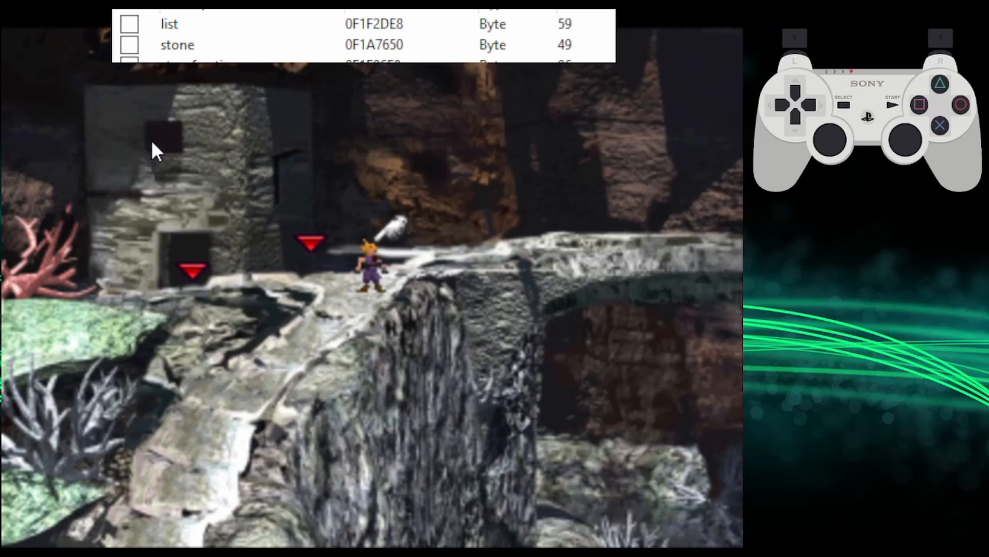
mouse_move(303, 208)
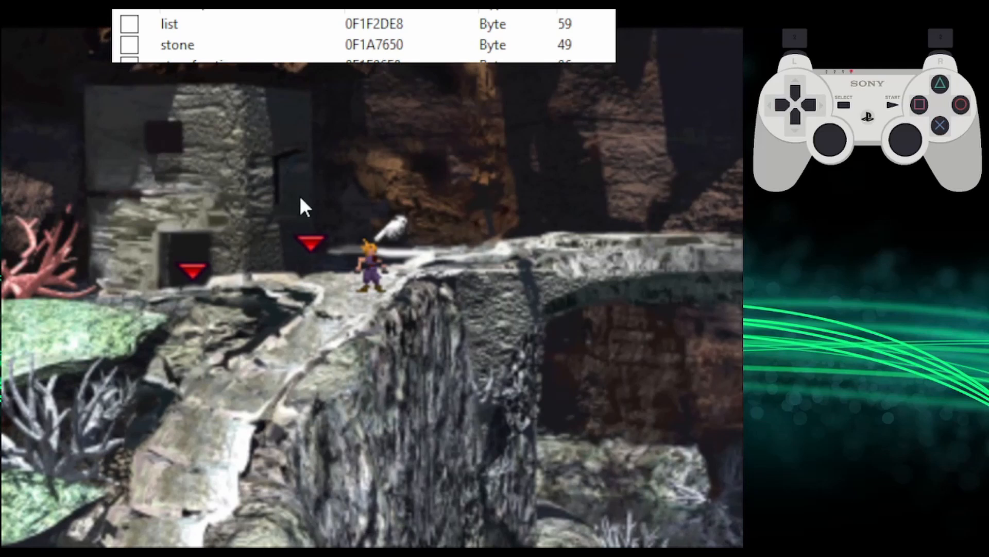
mouse_move(334, 192)
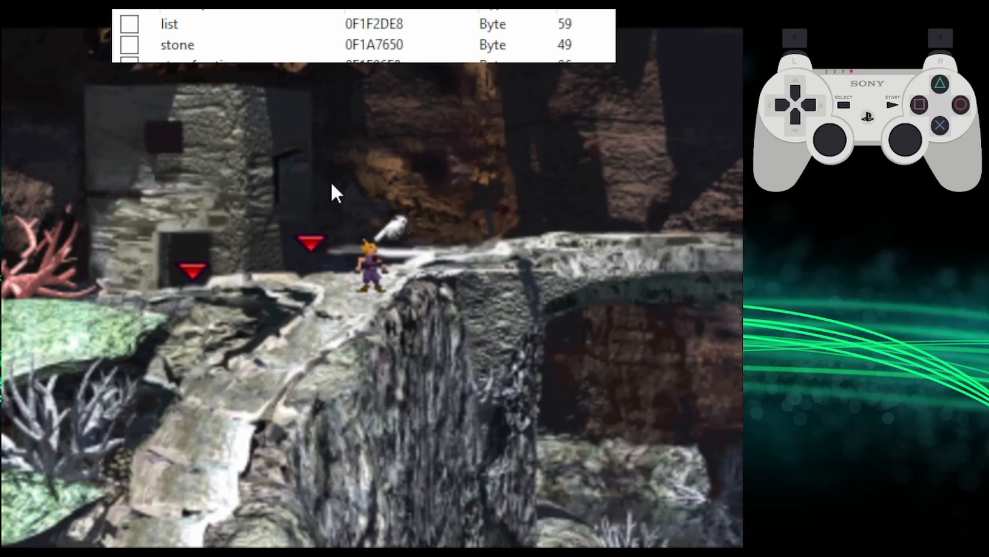
mouse_move(390, 455)
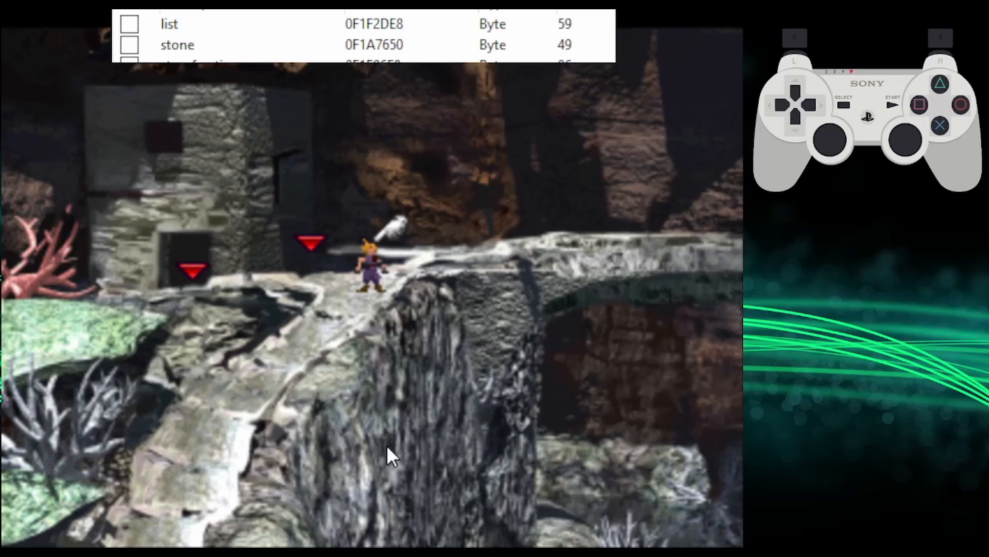
mouse_move(360, 365)
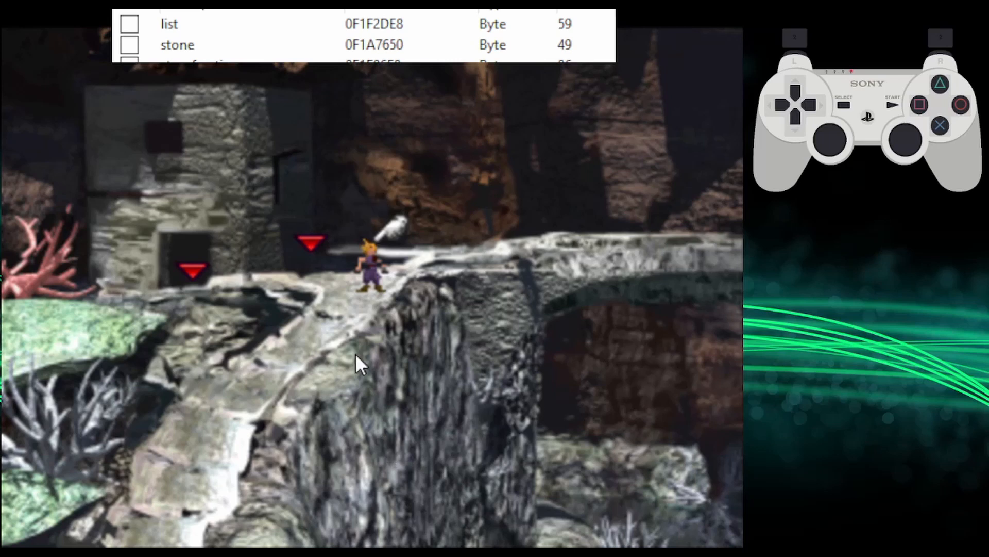
mouse_move(360, 448)
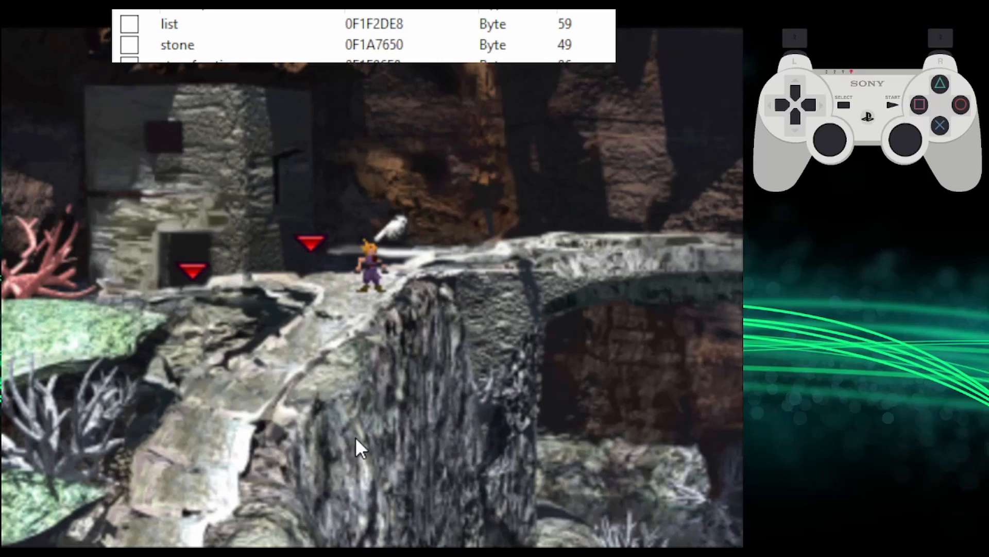
mouse_move(376, 458)
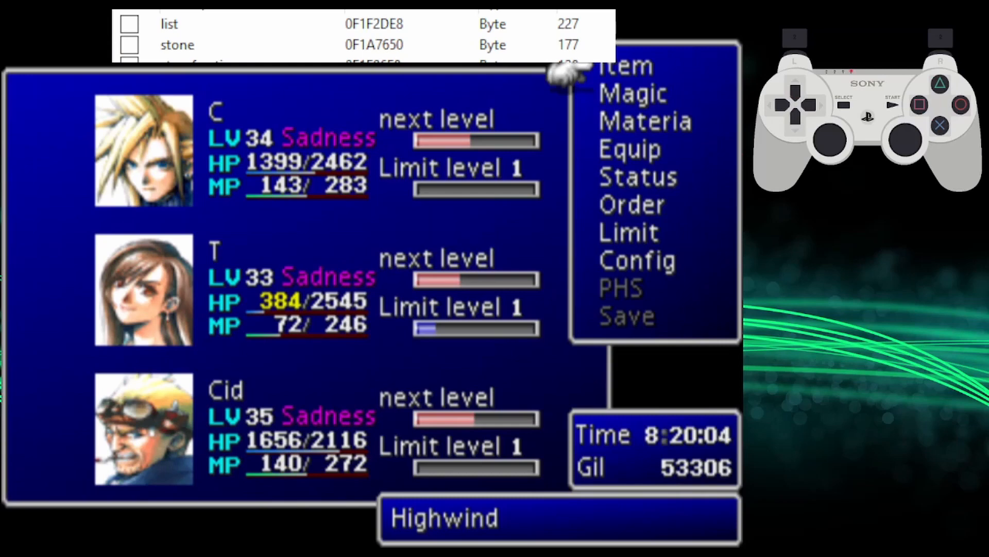
Open the field menu aboard the Highwind to view party status
left_click(632, 93)
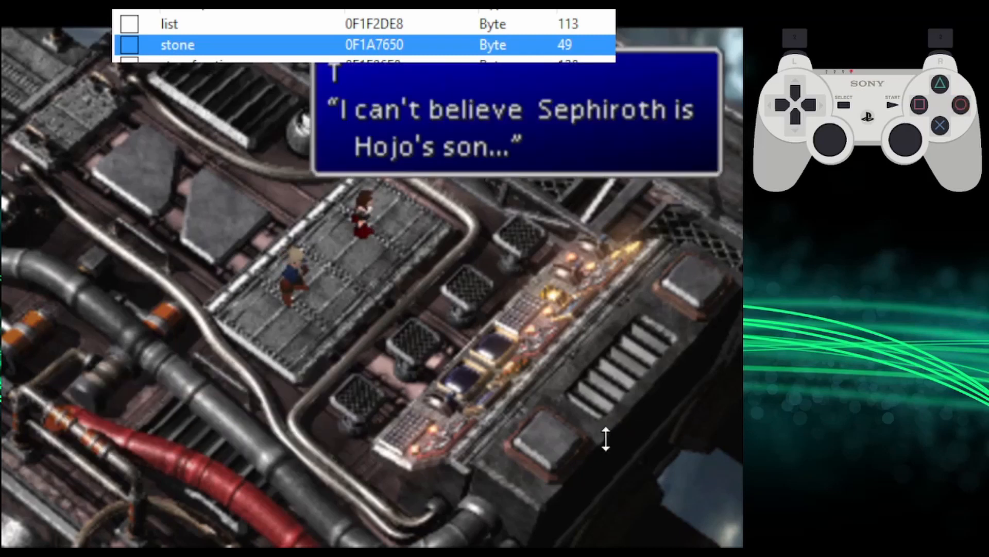
mouse_move(494, 359)
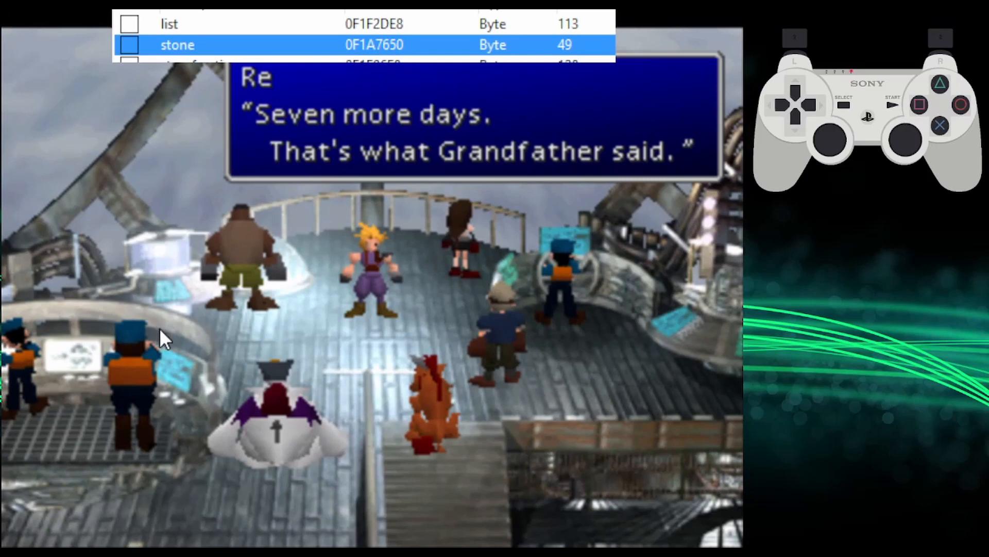
mouse_move(421, 540)
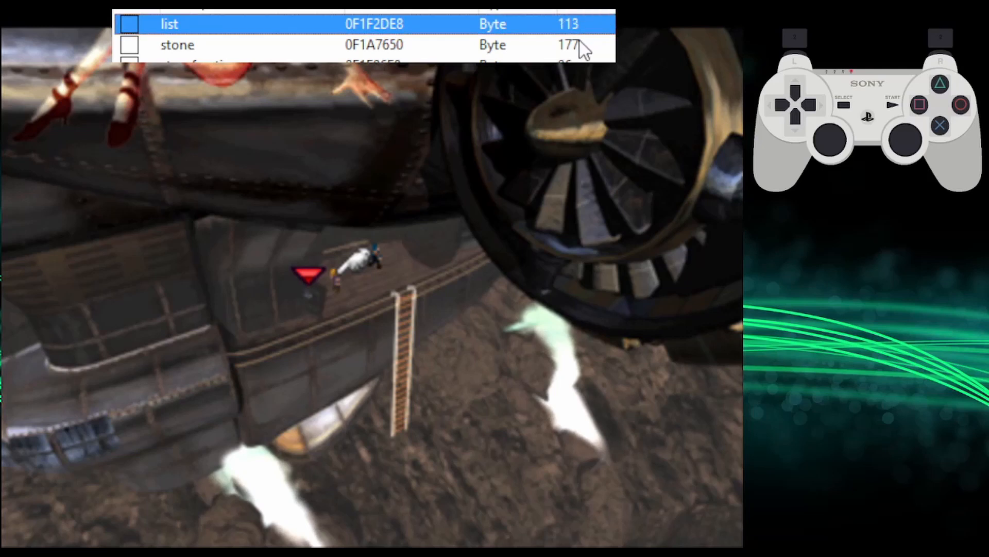
Open the field menu on the Highwind deck listing C, T and Cid
left_click(177, 45)
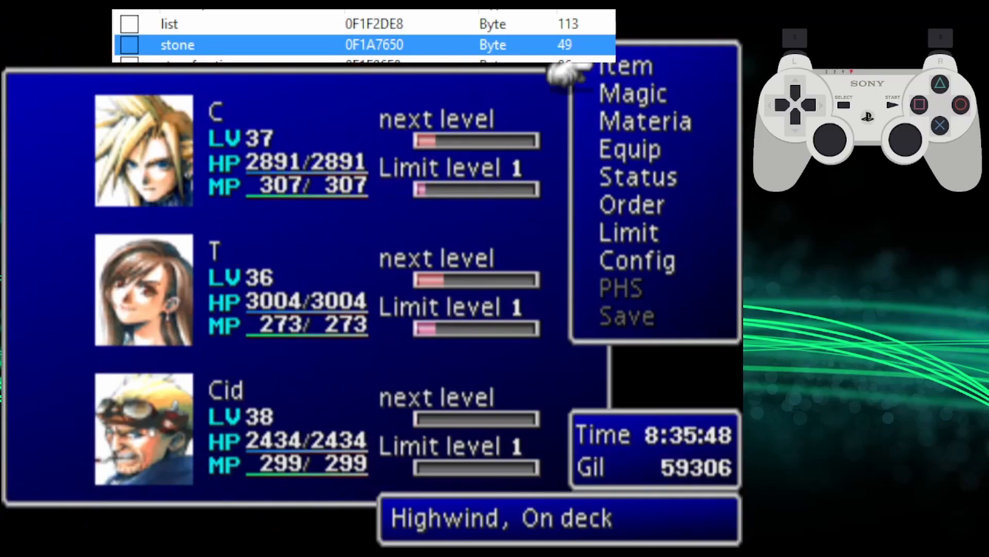
Enter the Northern Cave and select Save Crystal in the item list
left_click(625, 67)
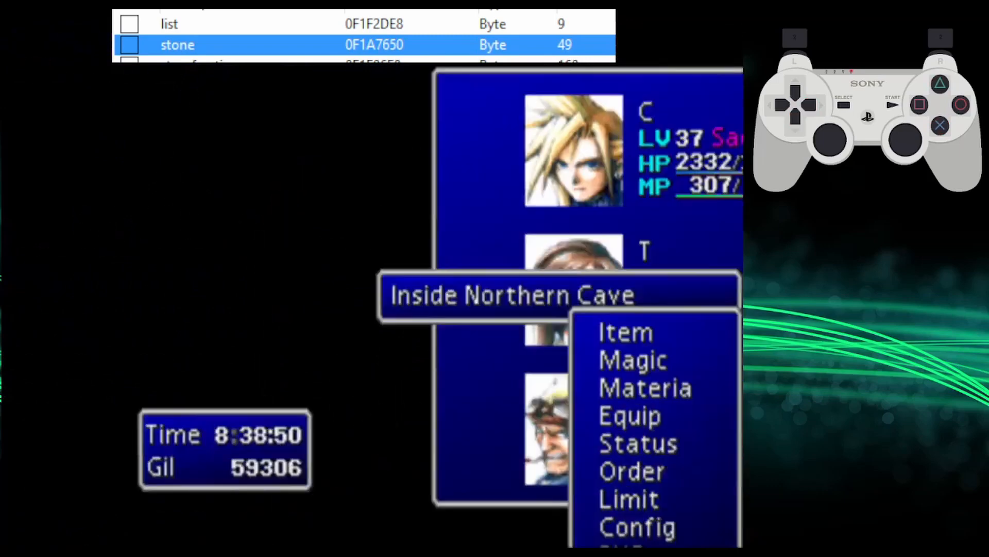
left_click(625, 332)
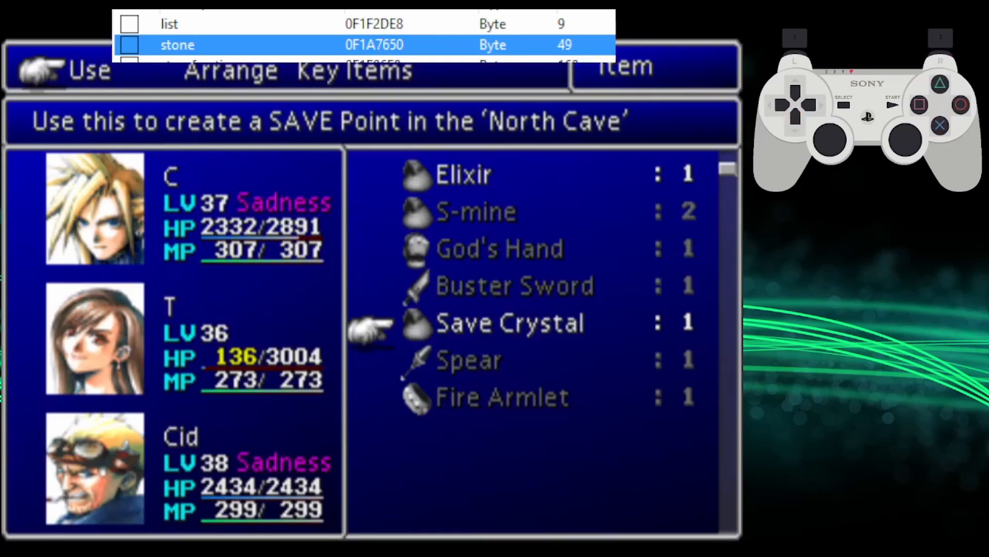